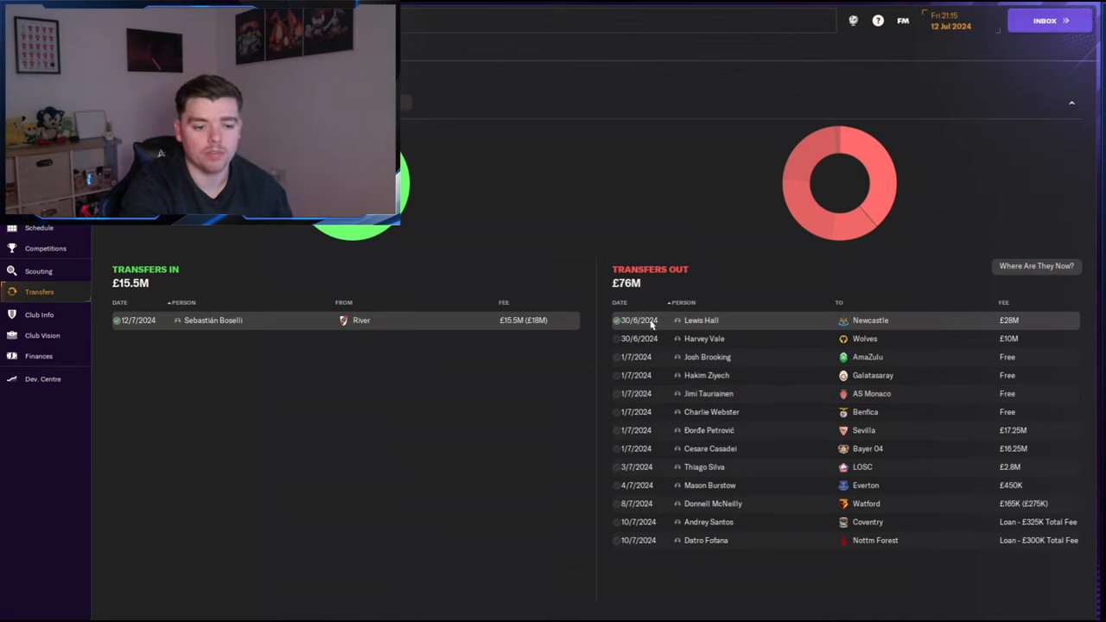
pyautogui.moveTo(1006, 332)
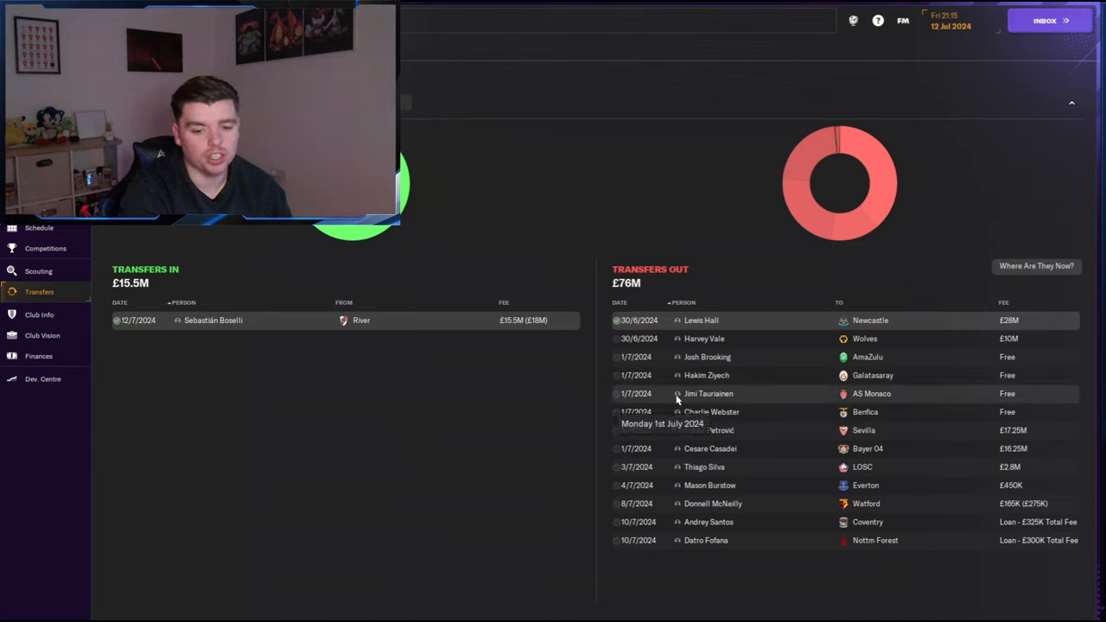
pyautogui.moveTo(717, 430)
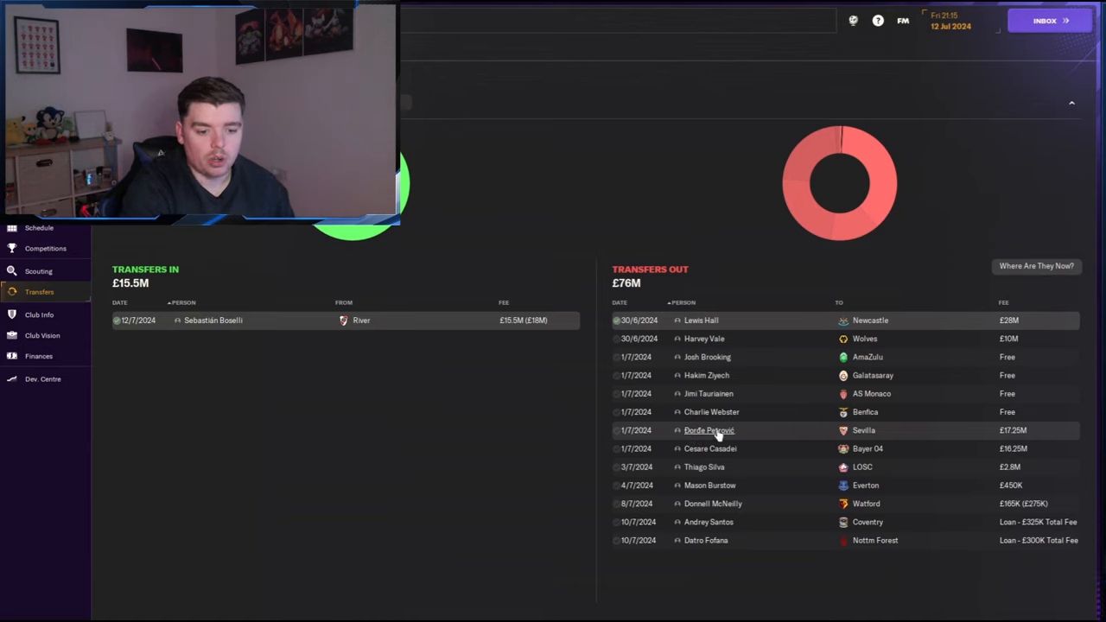
pyautogui.moveTo(745, 432)
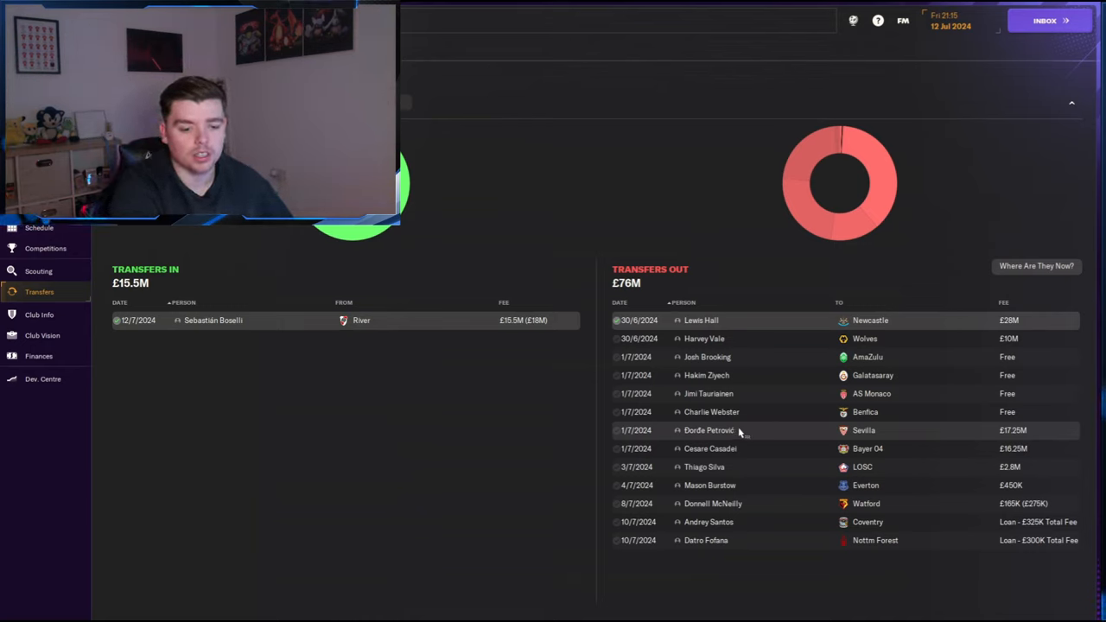
pyautogui.moveTo(747, 451)
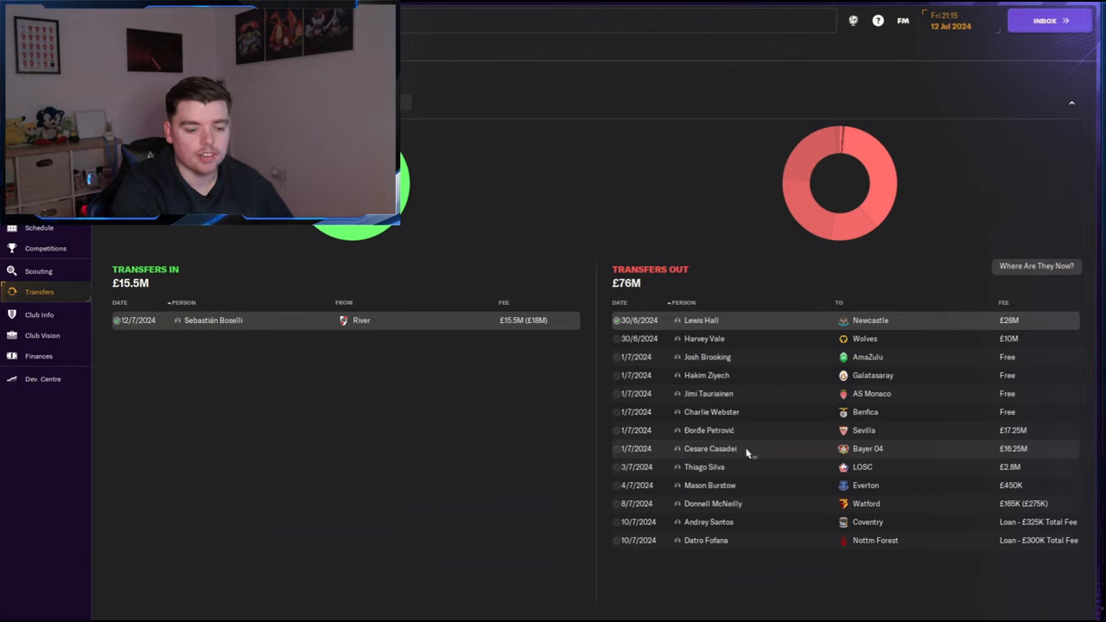
pyautogui.moveTo(739, 432)
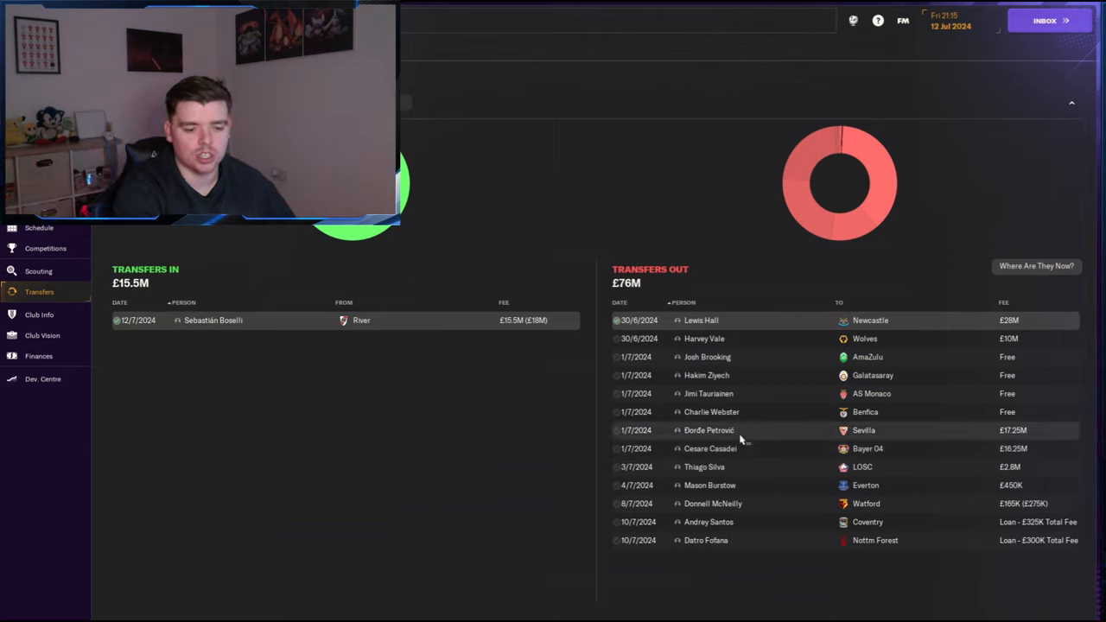